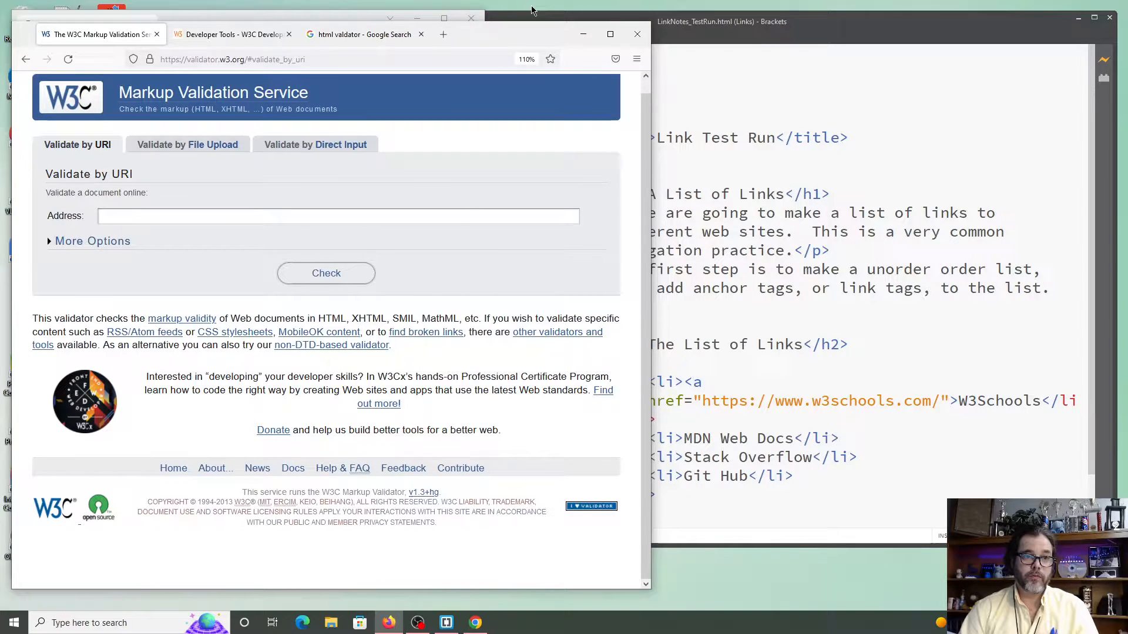
# Step: In a new tab, search Google for "html validator" and open the W3C Markup Validation Service result
pyautogui.click(534, 34)
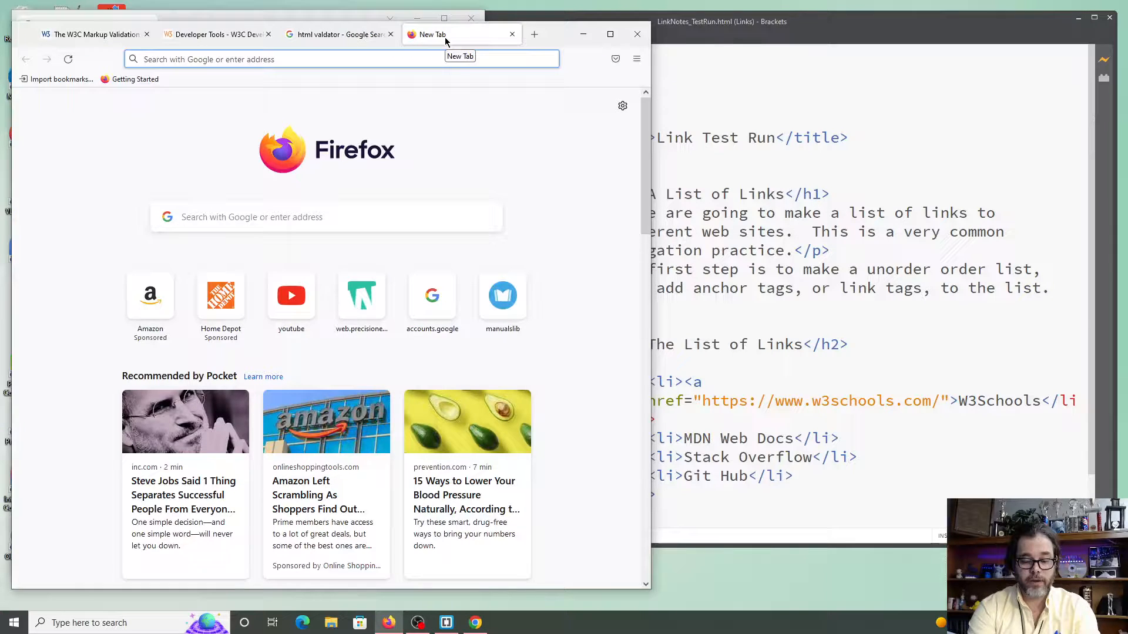
pyautogui.write('html+valadator&safe=active&surl=1')
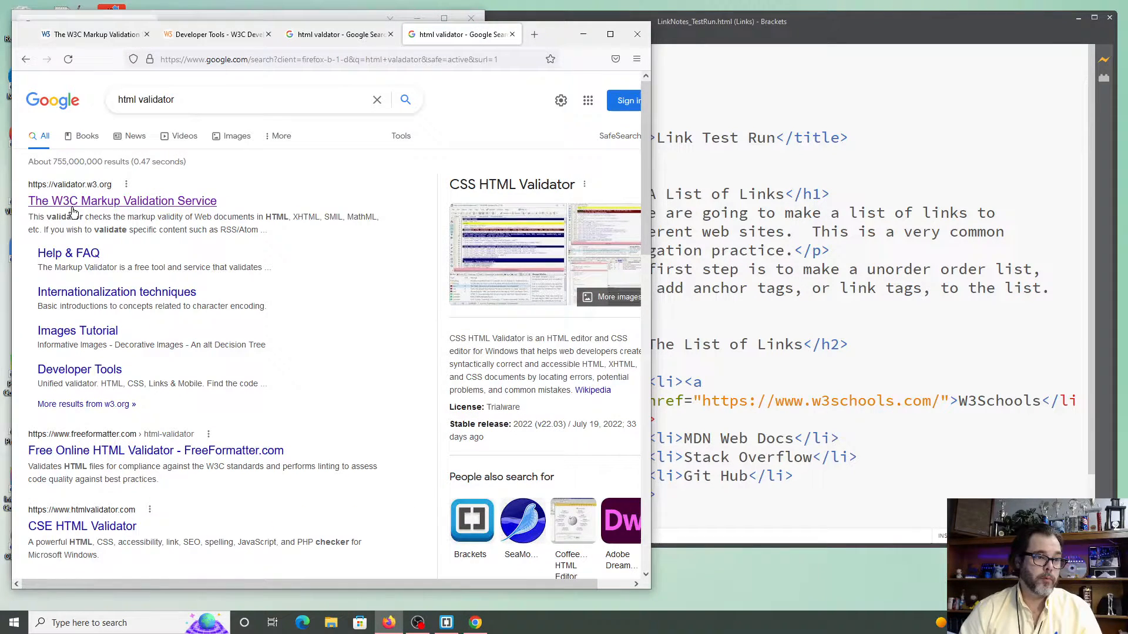
pyautogui.click(123, 201)
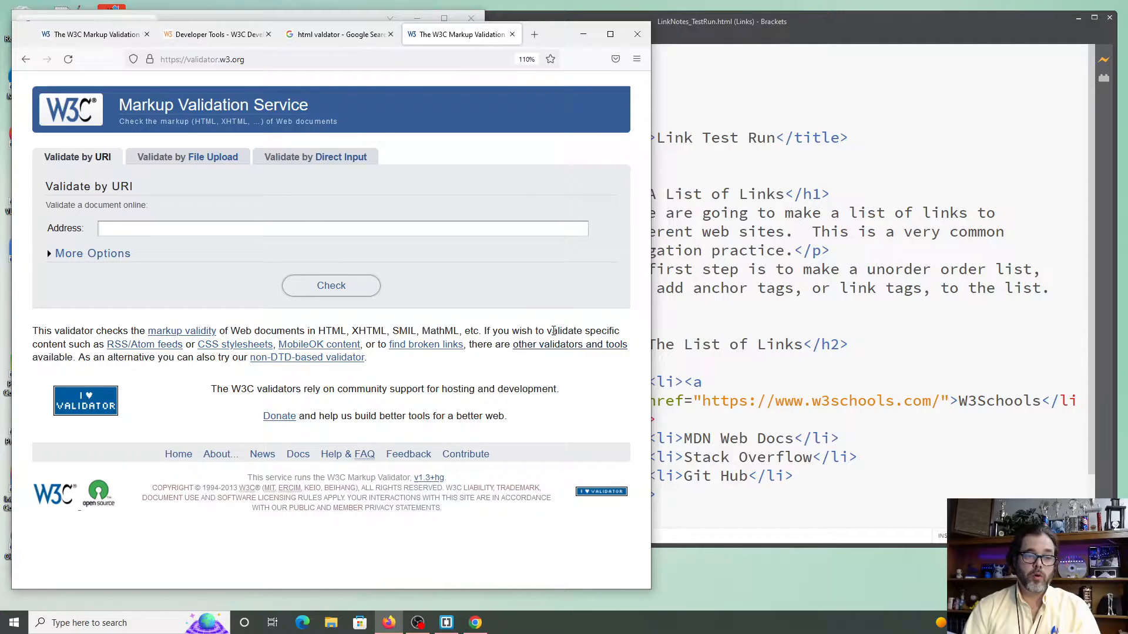
pyautogui.moveTo(182, 331)
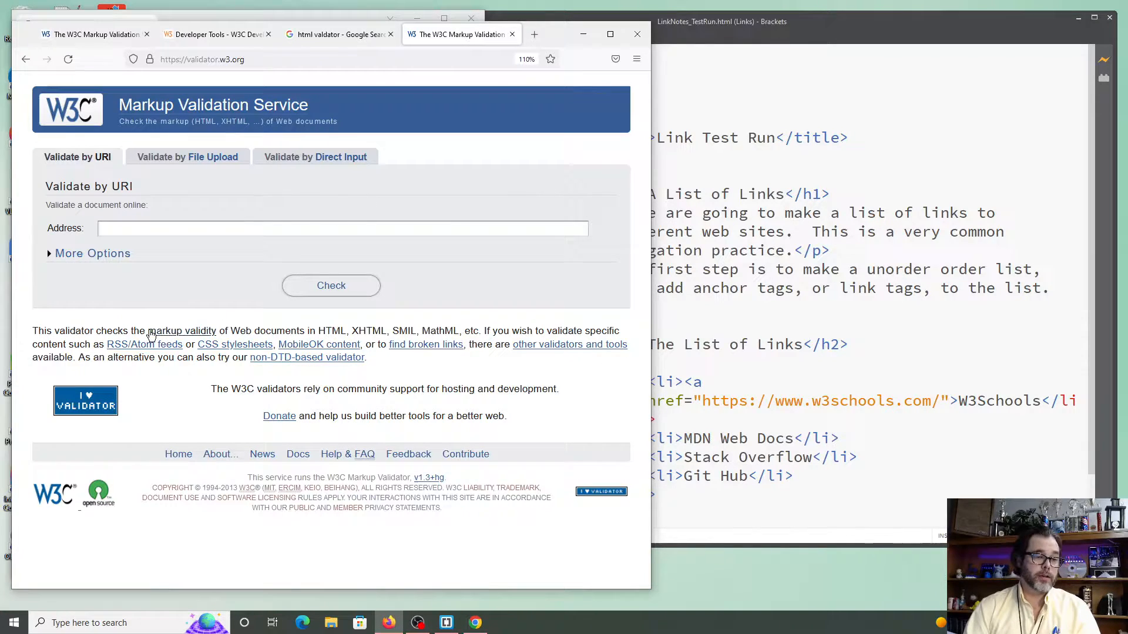
pyautogui.moveTo(174, 345)
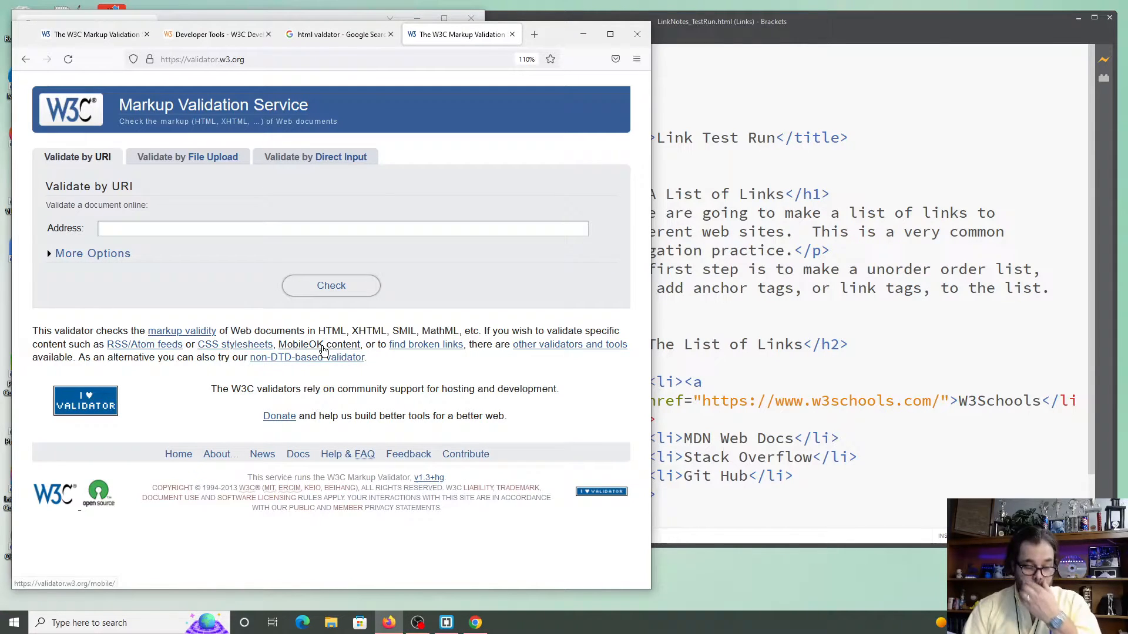
pyautogui.moveTo(319, 344)
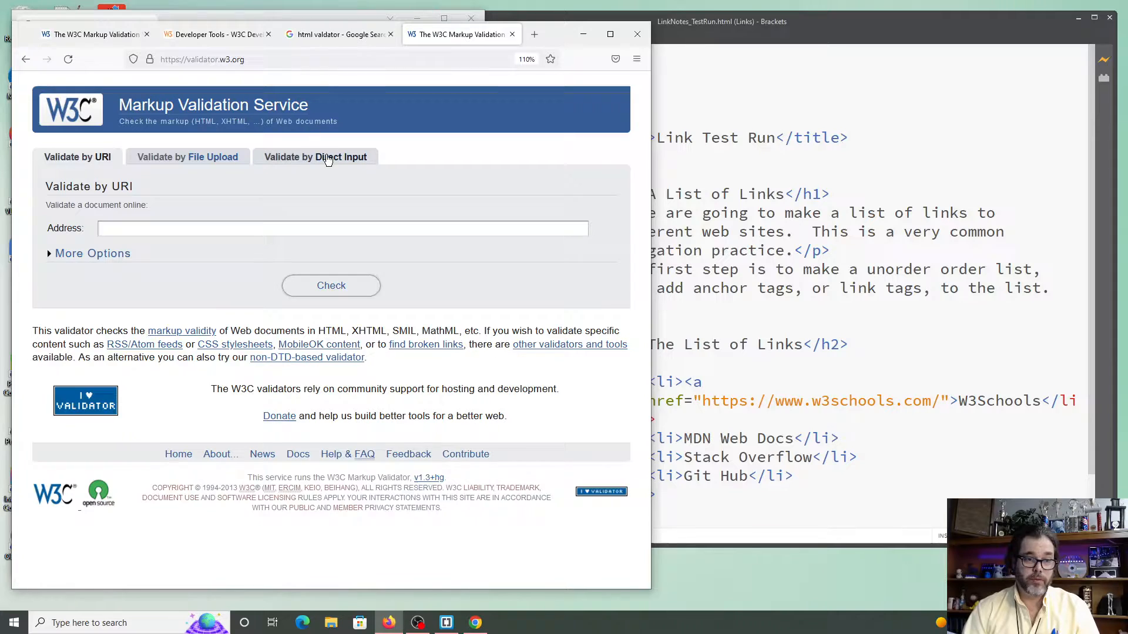
# Step: Try the URI, File Upload and Direct Input tabs, expand More Options, and end on Direct Input
pyautogui.click(315, 157)
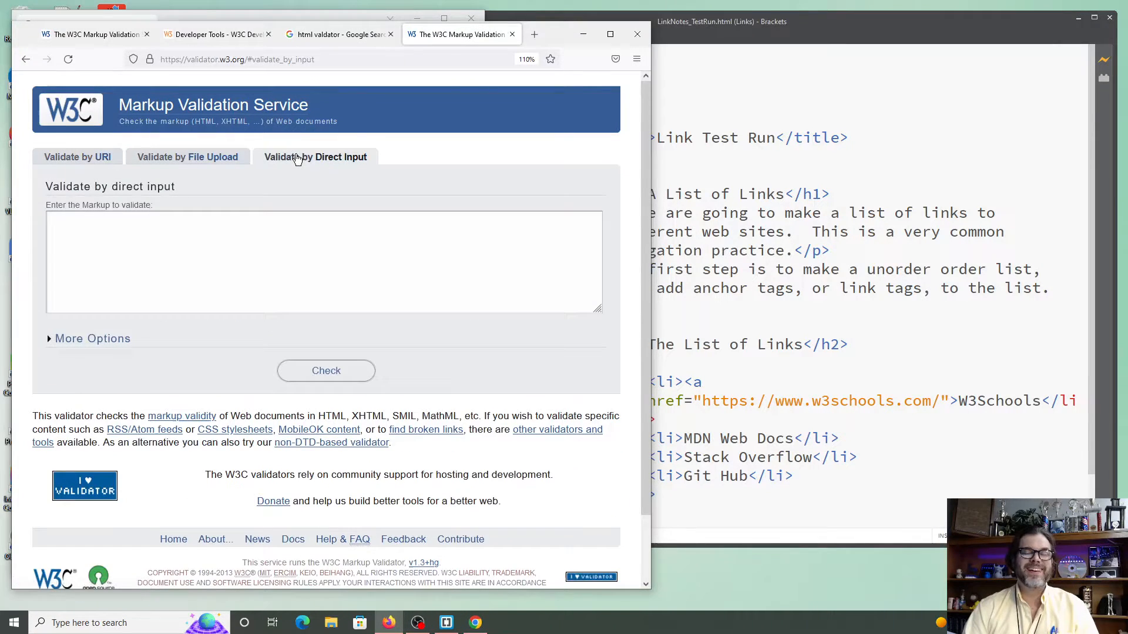
pyautogui.click(77, 157)
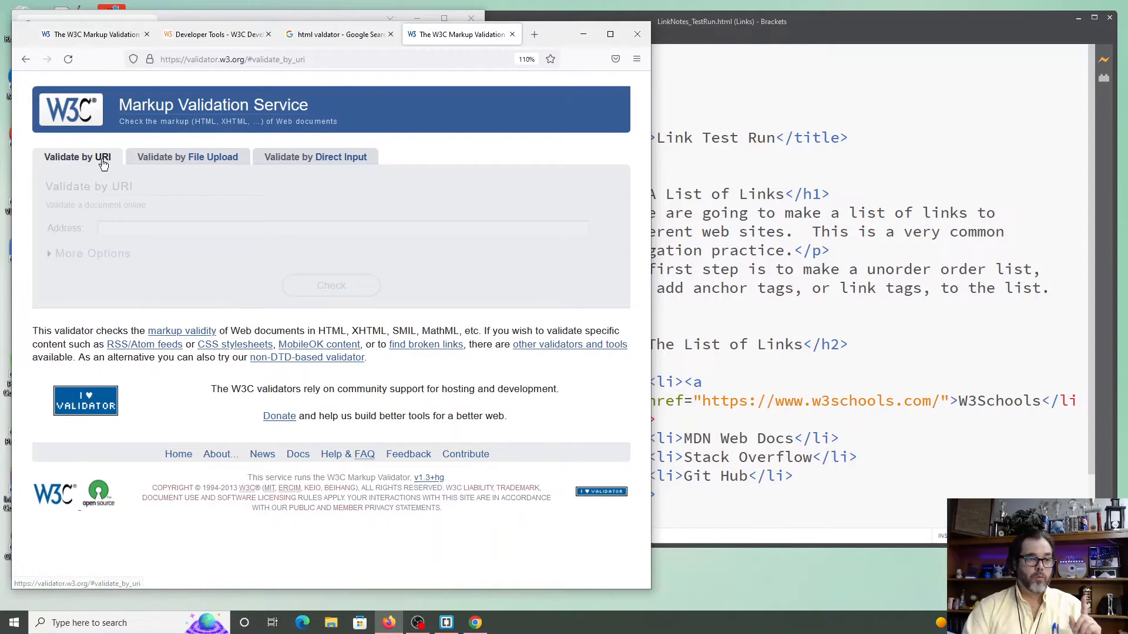
pyautogui.click(77, 157)
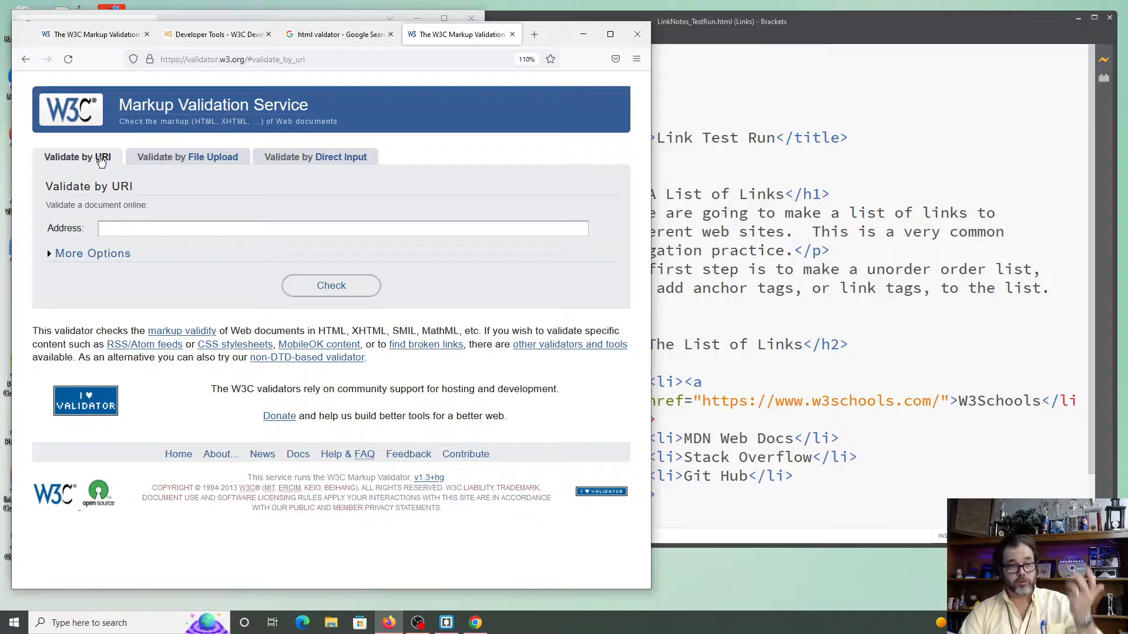
pyautogui.click(187, 157)
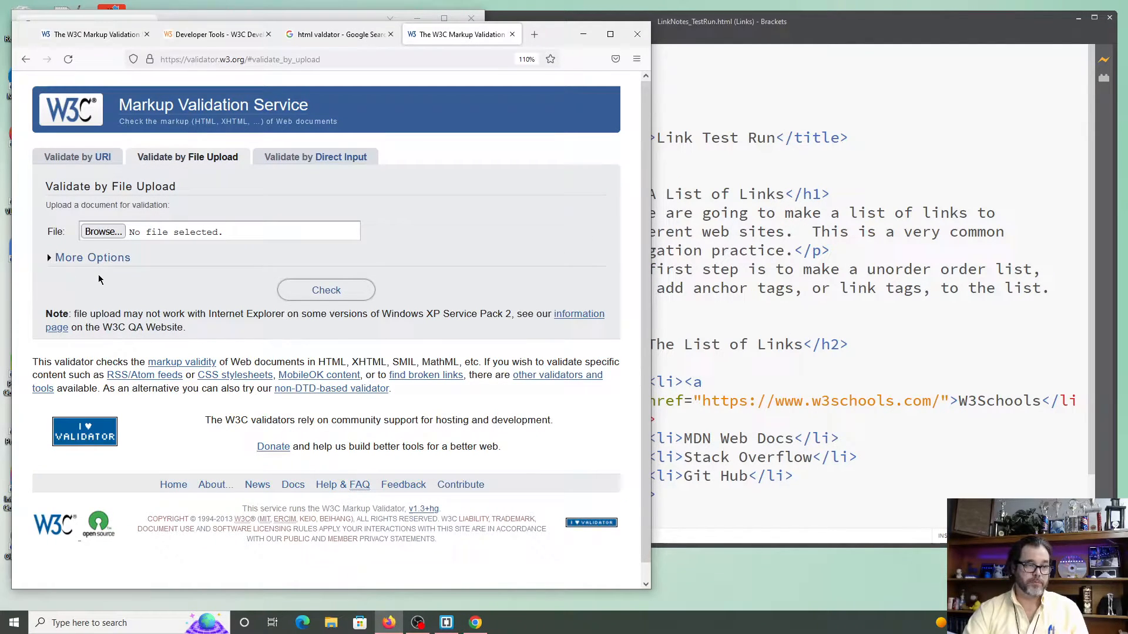
pyautogui.click(92, 257)
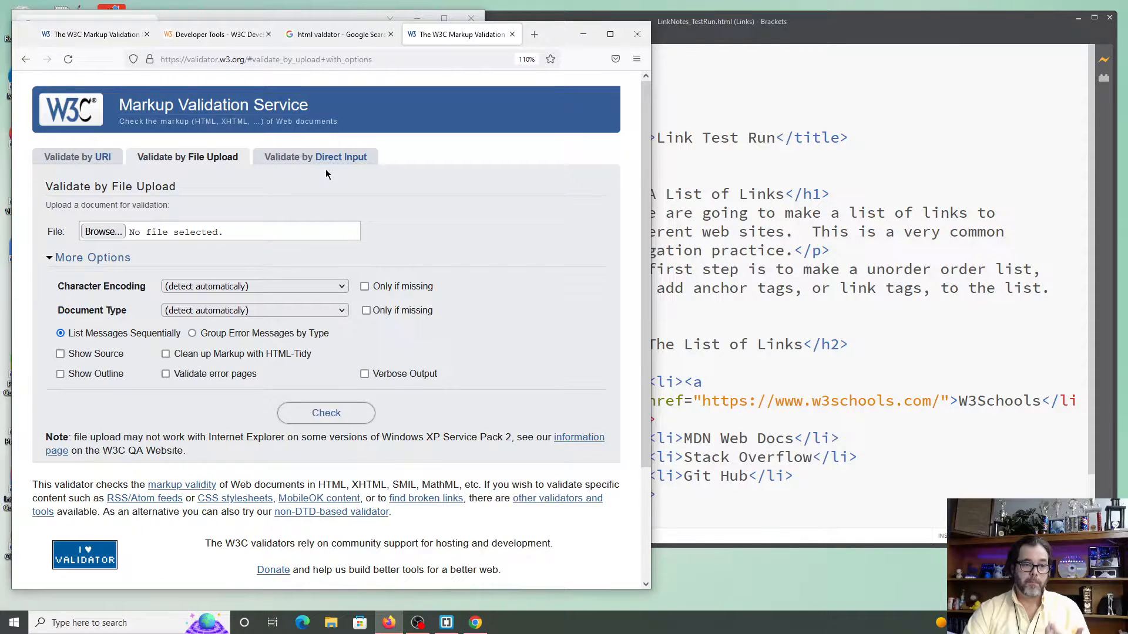
pyautogui.click(315, 157)
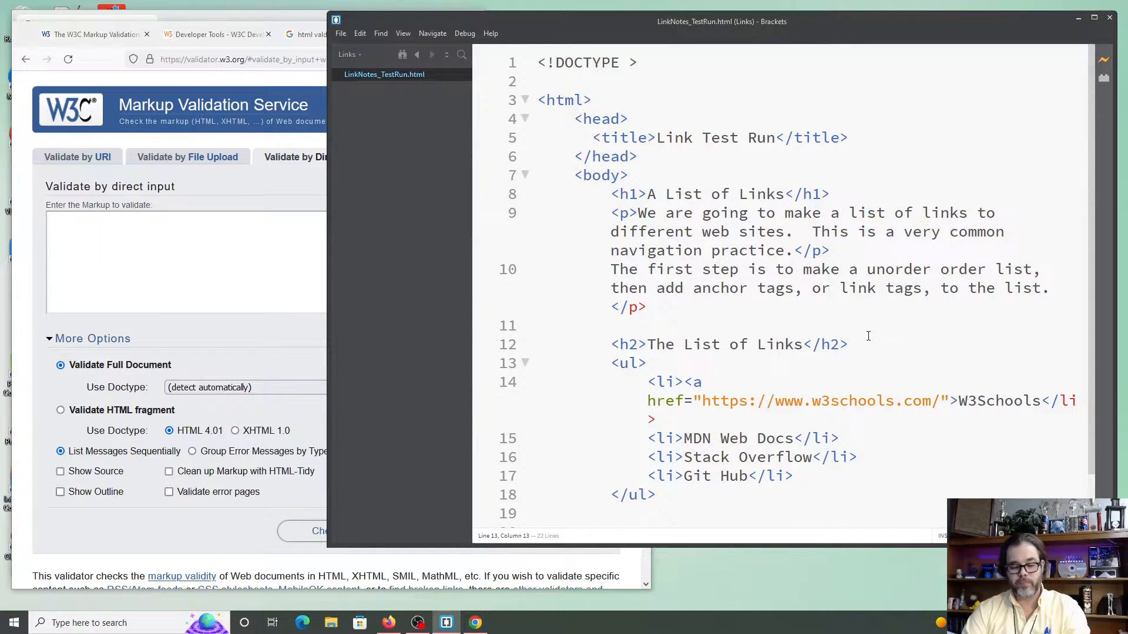
# Step: Copy all of LinkNotes_TestRun.html from Brackets, paste it into Direct Input, and check it
pyautogui.press('ctrl+a')
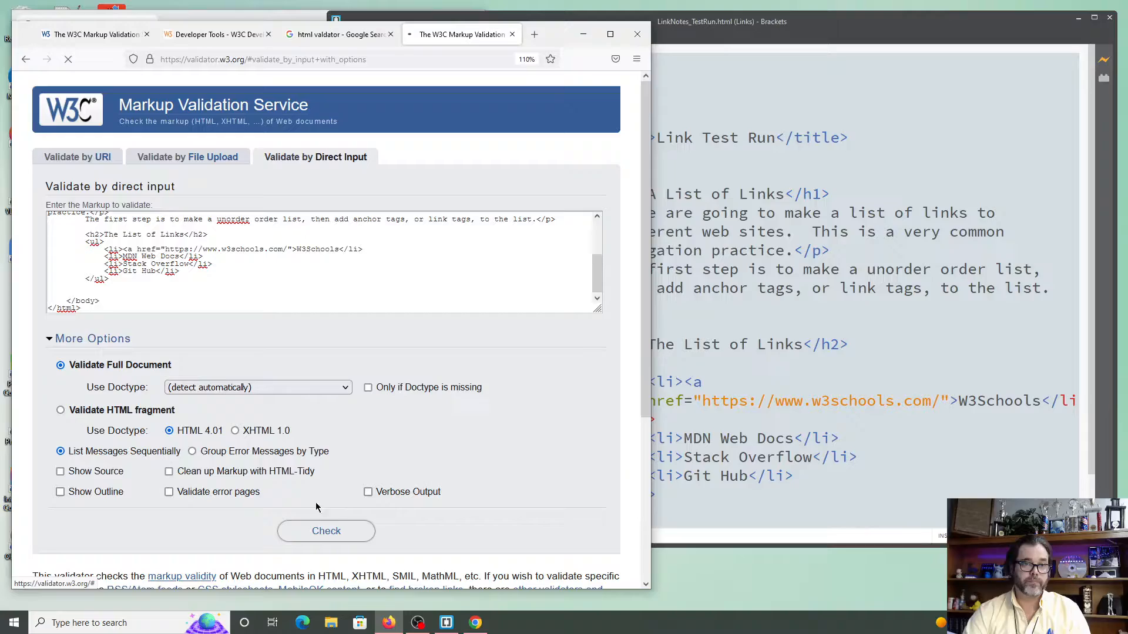
pyautogui.click(326, 531)
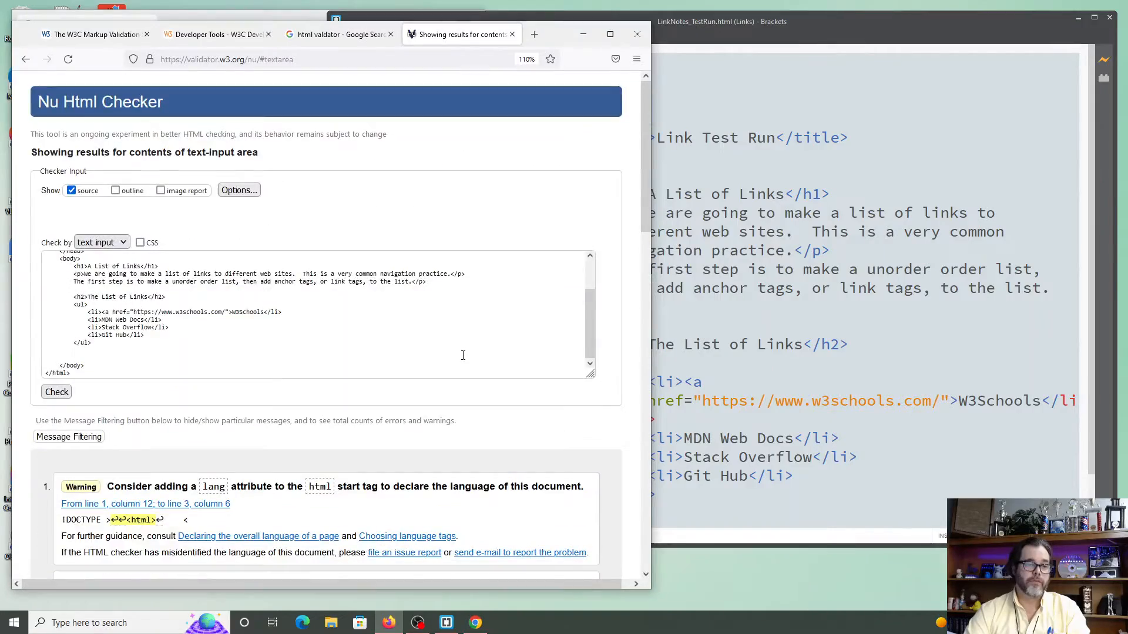
# Step: Add lang="en" to the html tag in the checker input, recheck, and review the eight errors
pyautogui.scroll(-3)
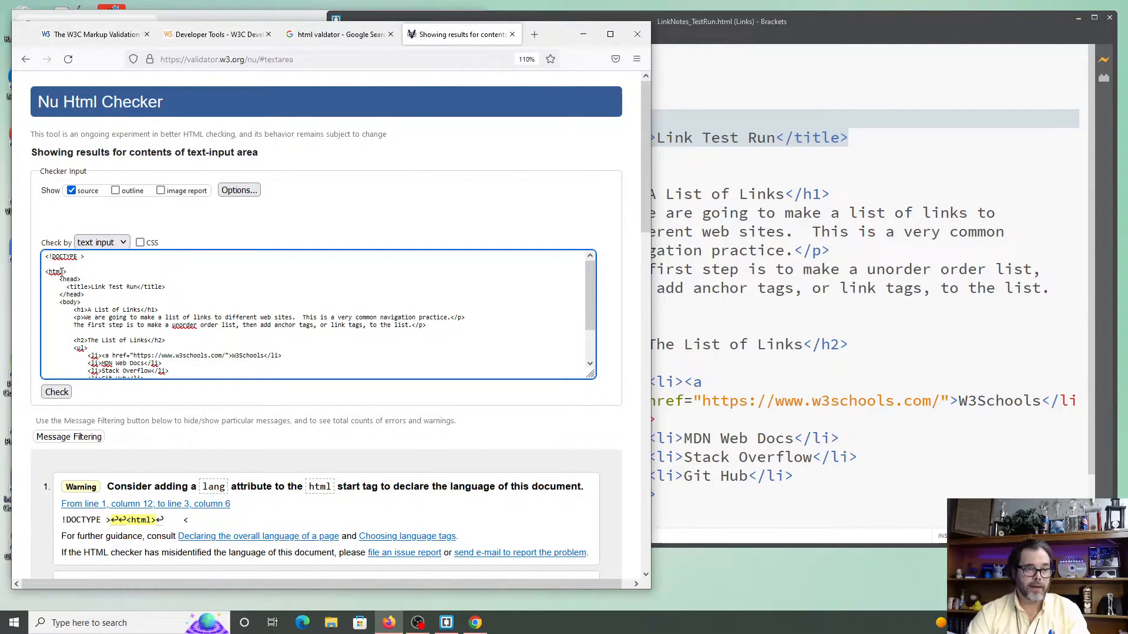
pyautogui.write('lang="en')
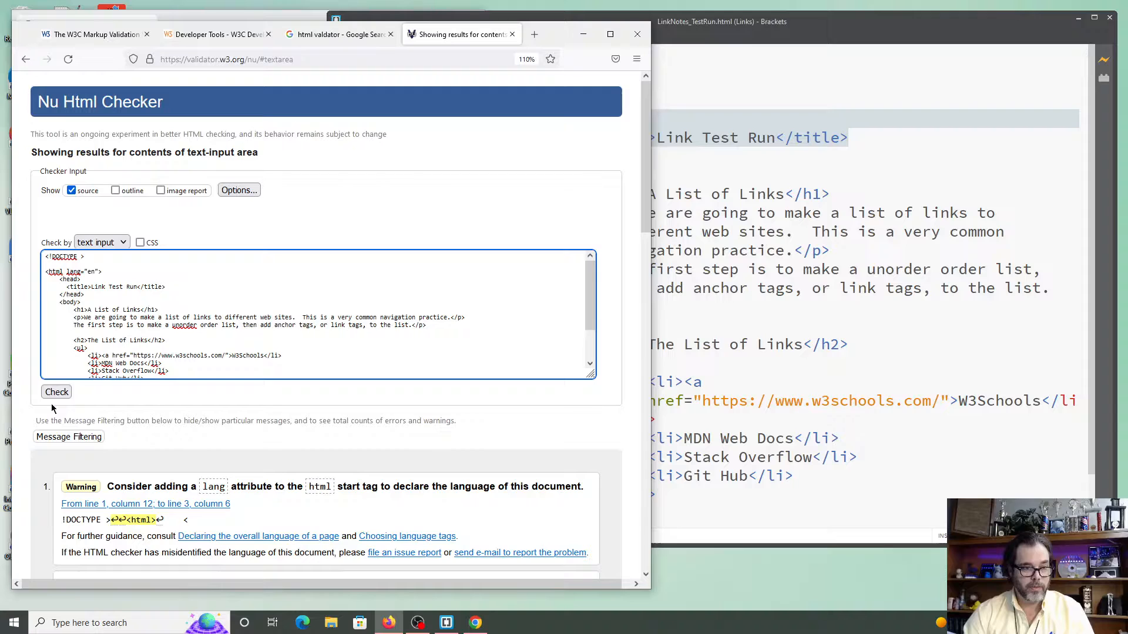
pyautogui.scroll(-3)
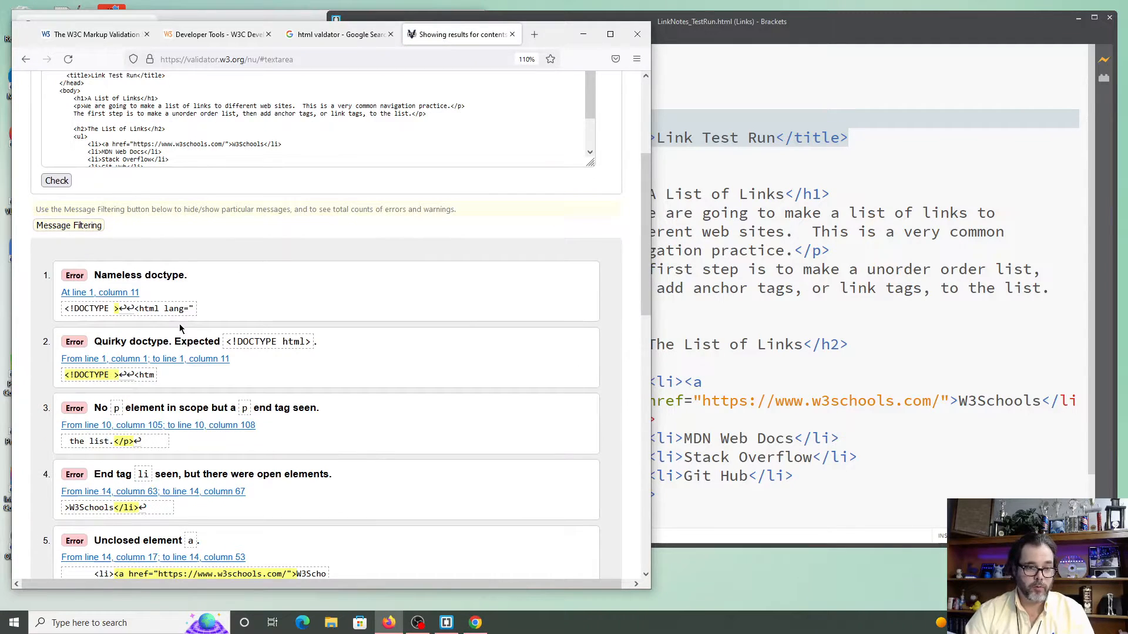
pyautogui.scroll(3)
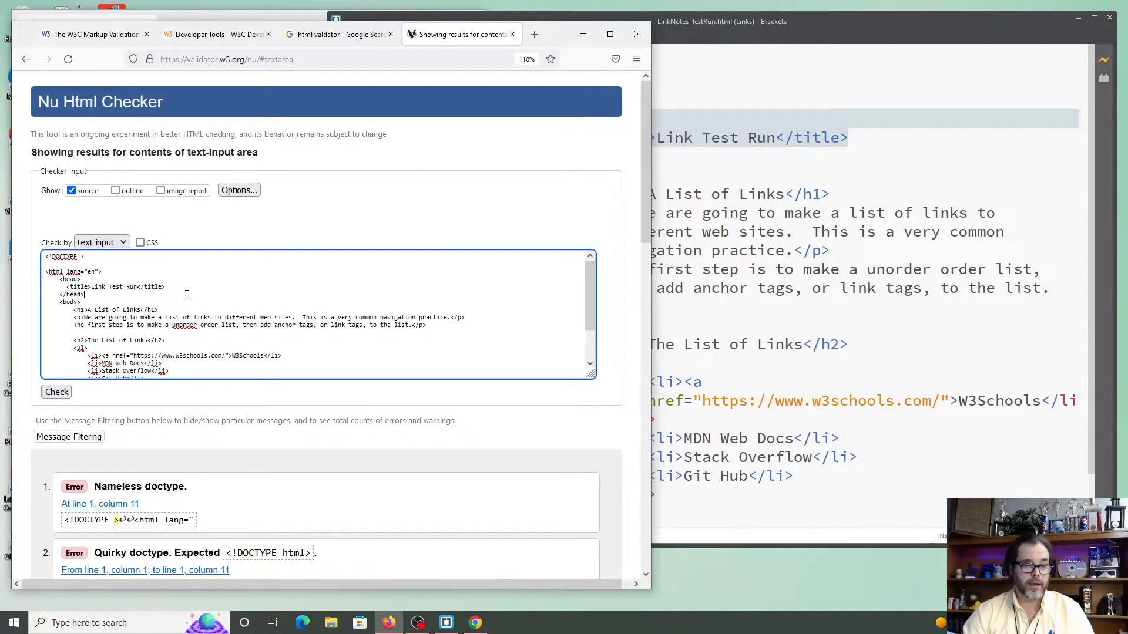
pyautogui.press('ctrl+a')
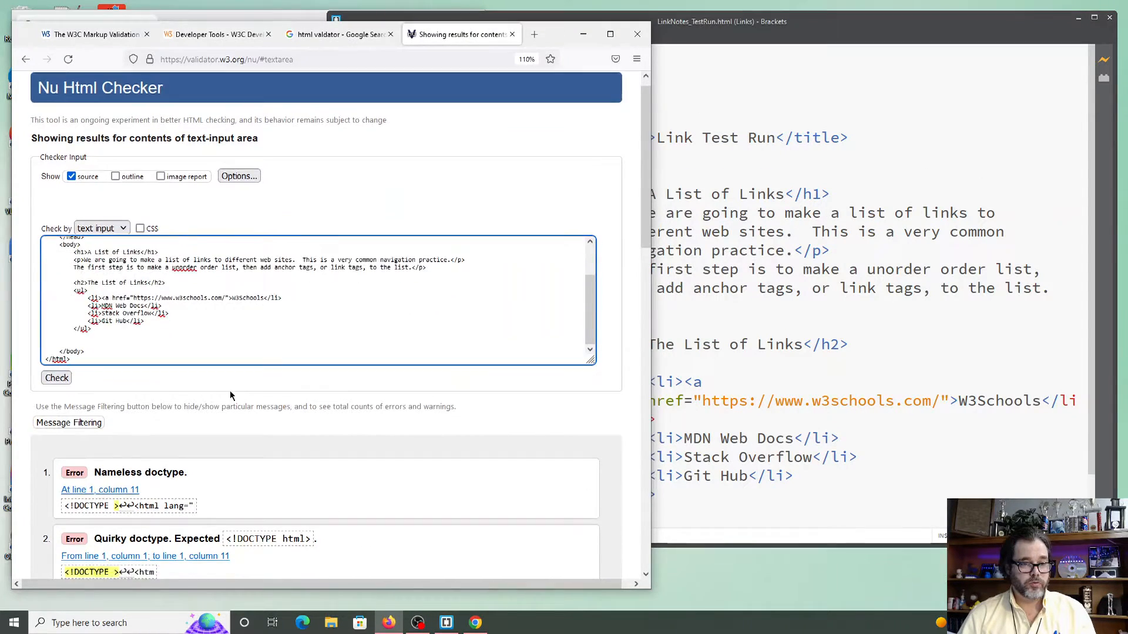
pyautogui.scroll(-3)
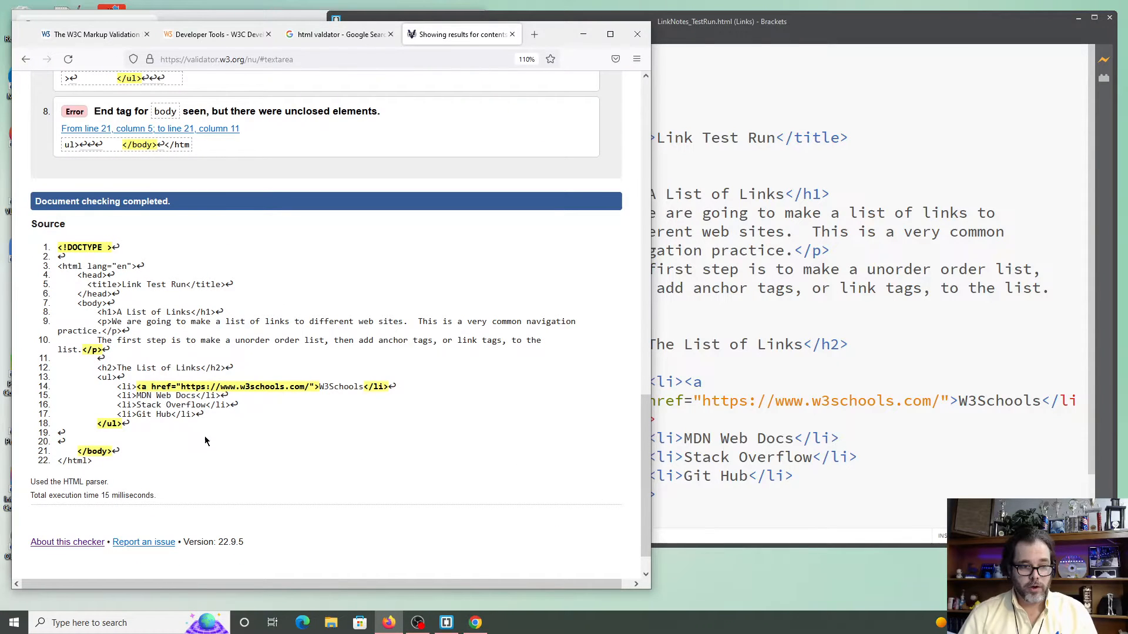
pyautogui.moveTo(452, 426)
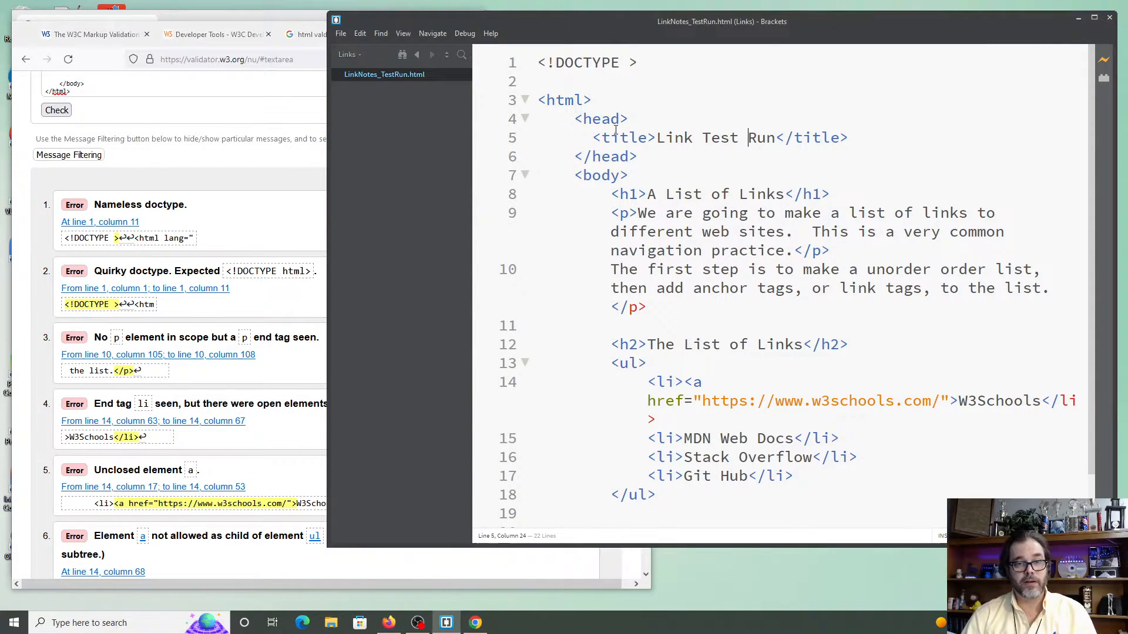
# Step: Add lang="en" to the html start tag in Brackets
pyautogui.click(564, 99)
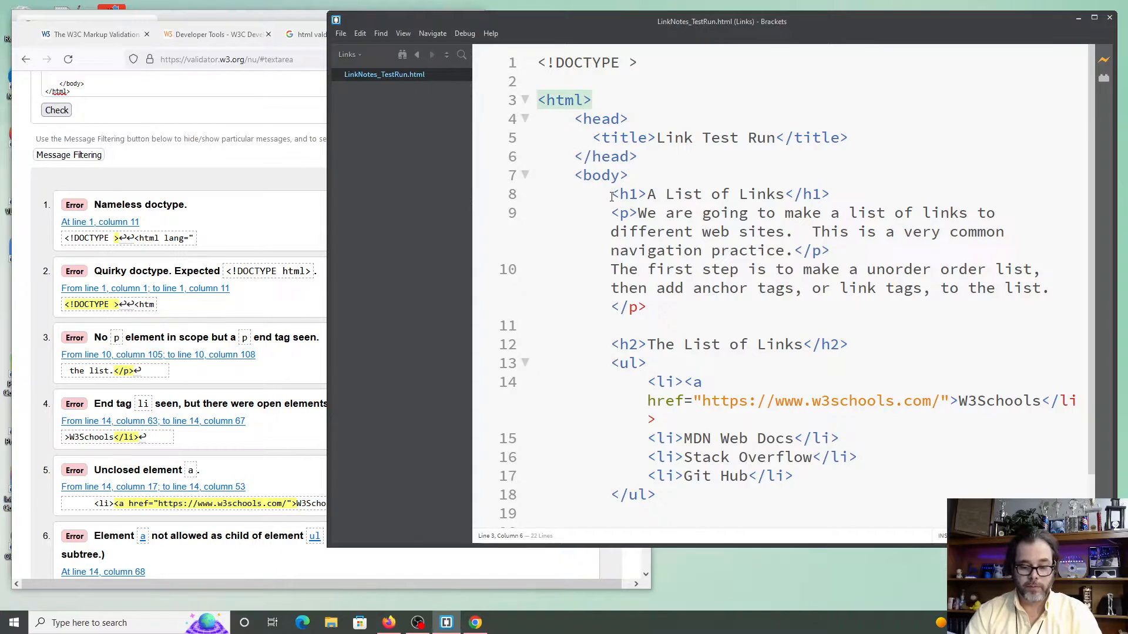
pyautogui.write('lang=')
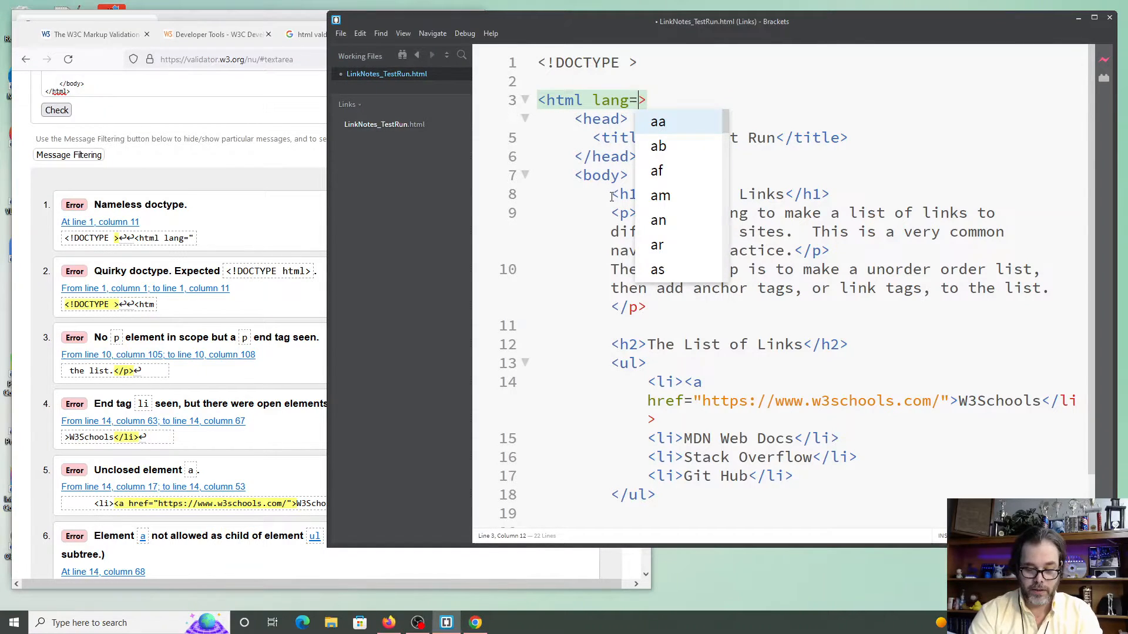
pyautogui.write('en"')
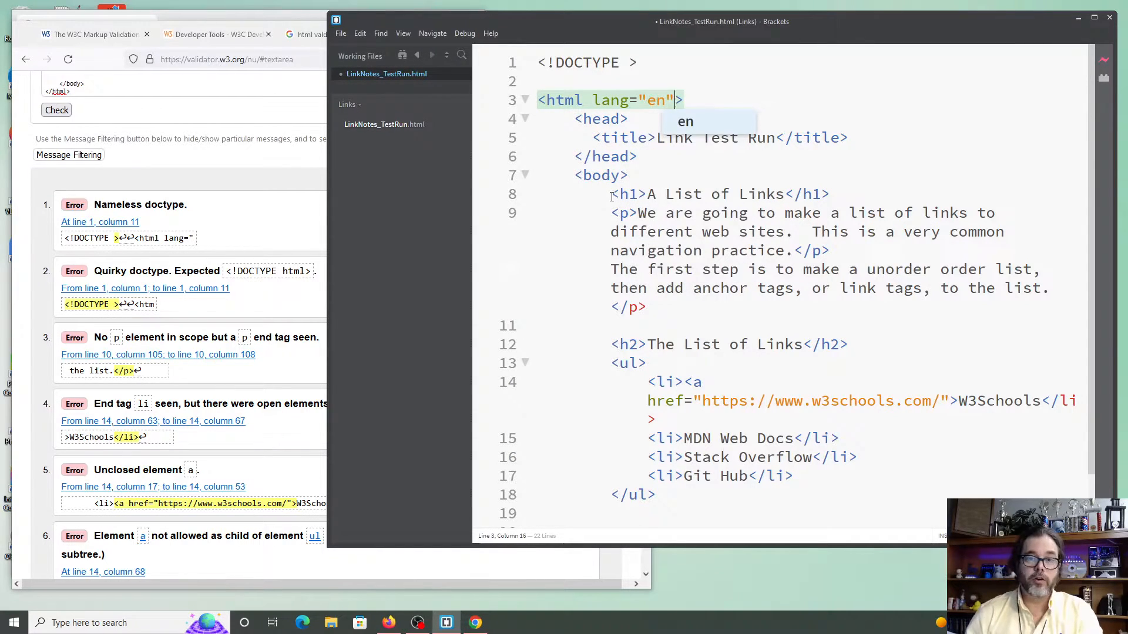
pyautogui.moveTo(593, 99); pyautogui.dragTo(674, 99)
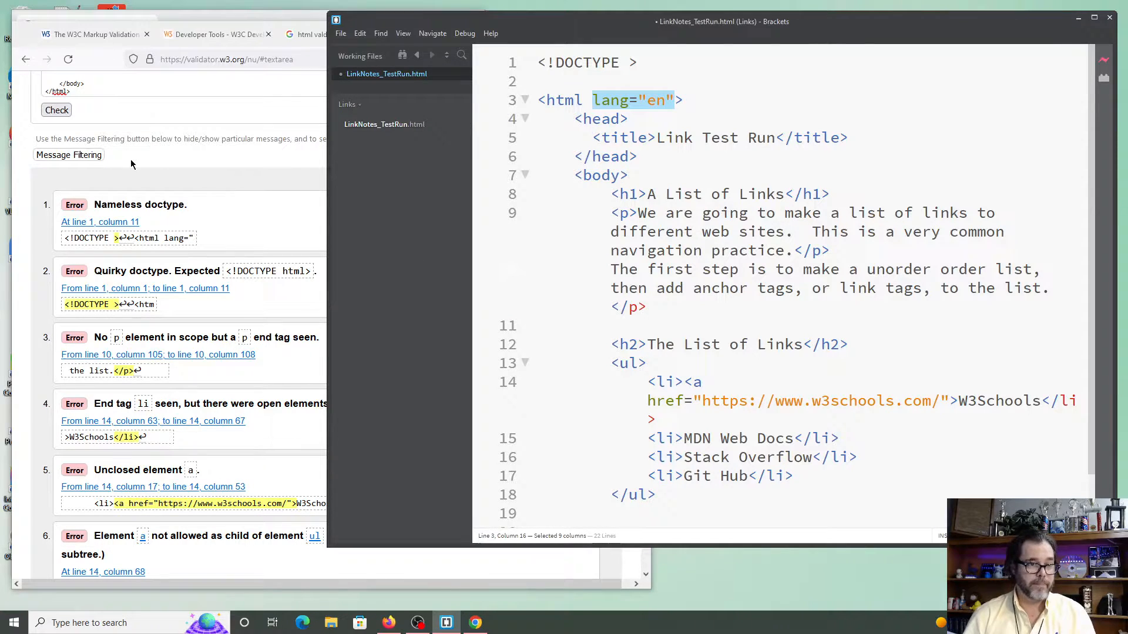
# Step: Complete line 1 as <!DOCTYPE HTML> and copy the whole page markup
pyautogui.scroll(-3)
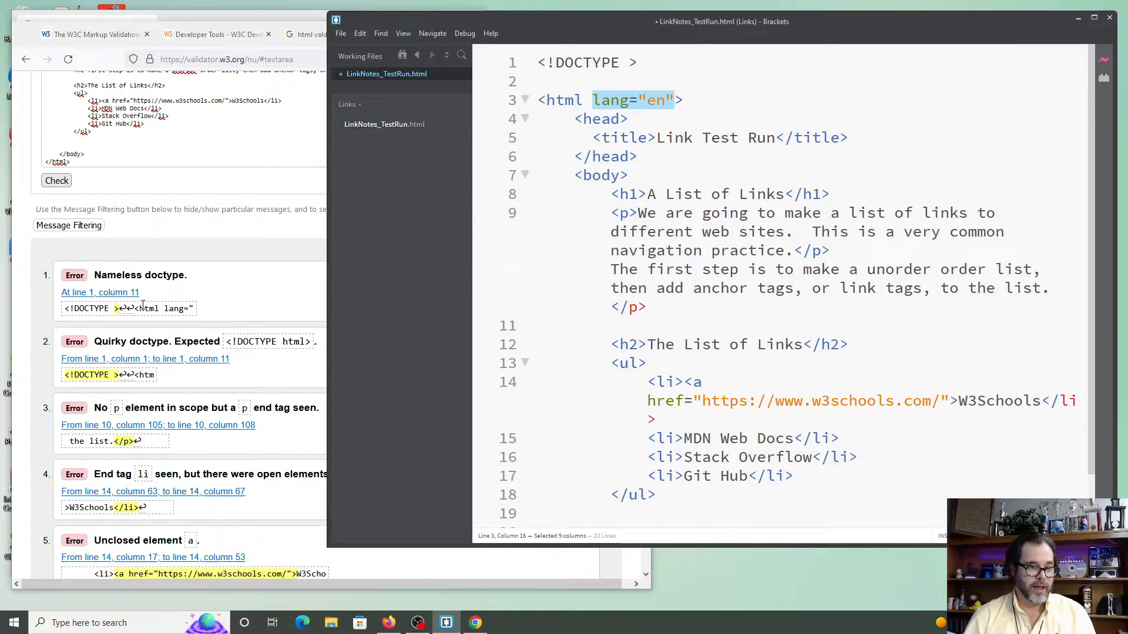
pyautogui.moveTo(99, 292)
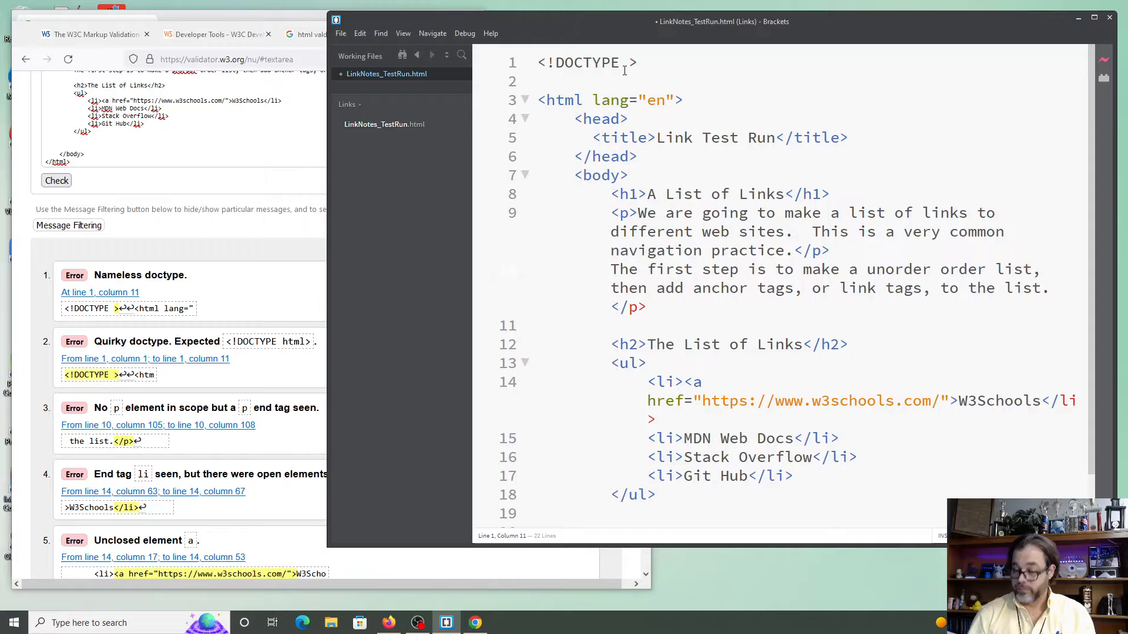
pyautogui.write('HTML')
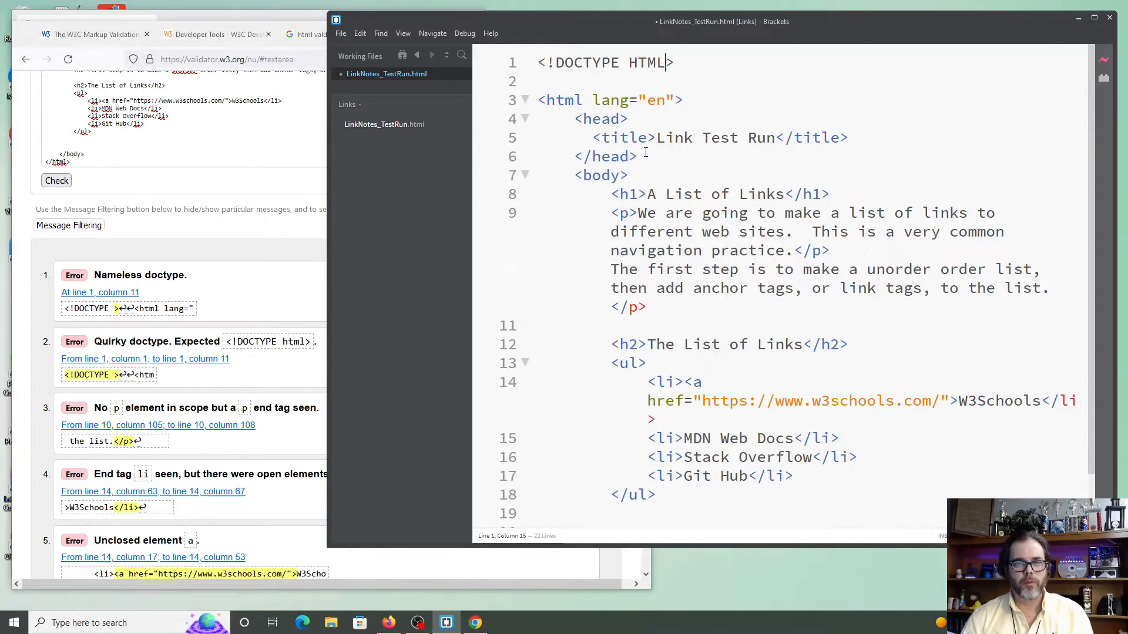
pyautogui.press('ctrl+a')
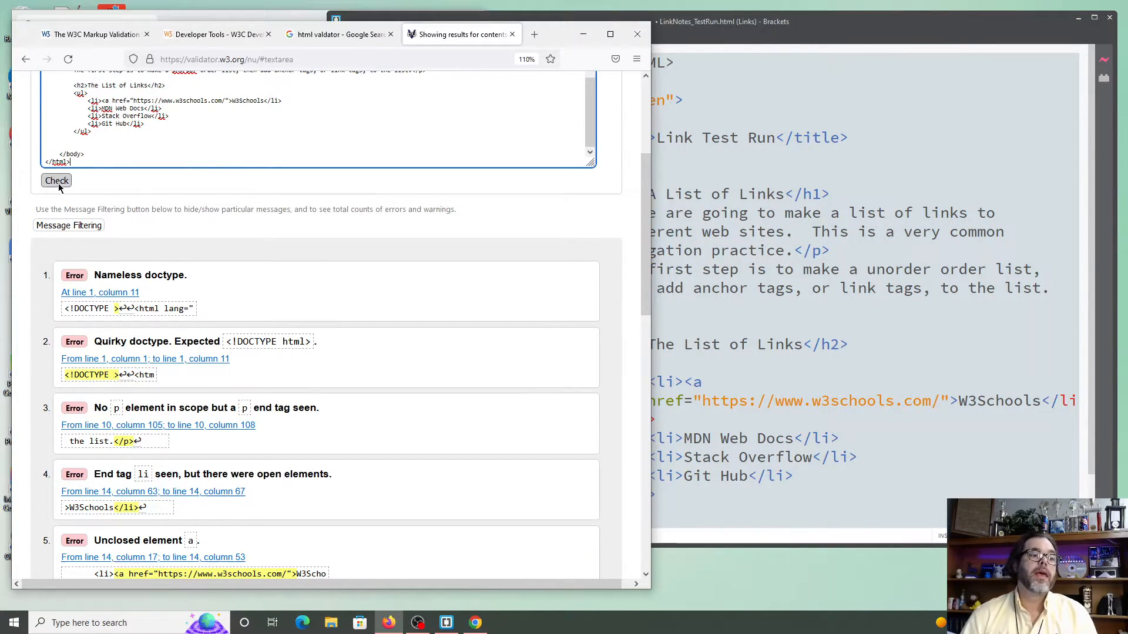
# Step: Paste the edited markup, recheck, and inspect the leading stray p end tag error
pyautogui.scroll(3)
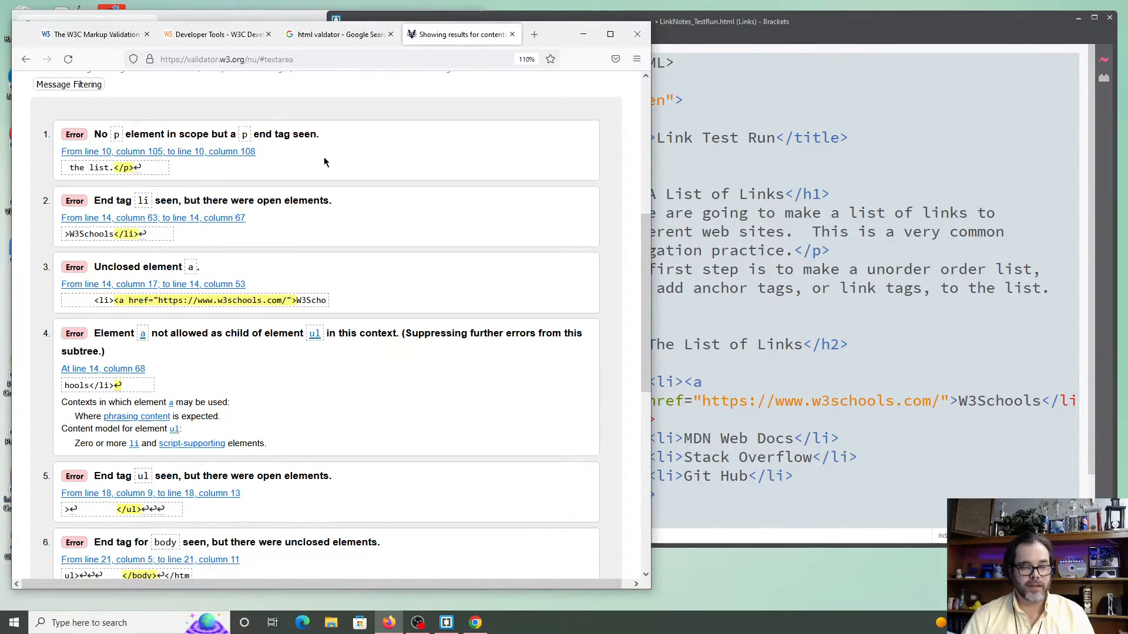
pyautogui.moveTo(238, 157)
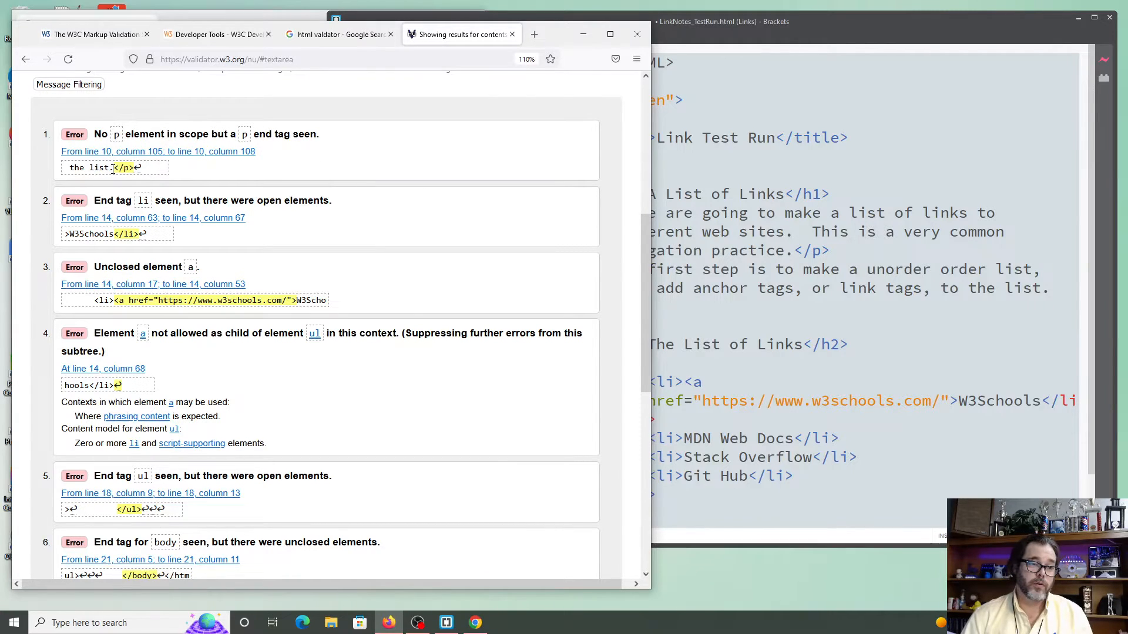
pyautogui.doubleClick(128, 167)
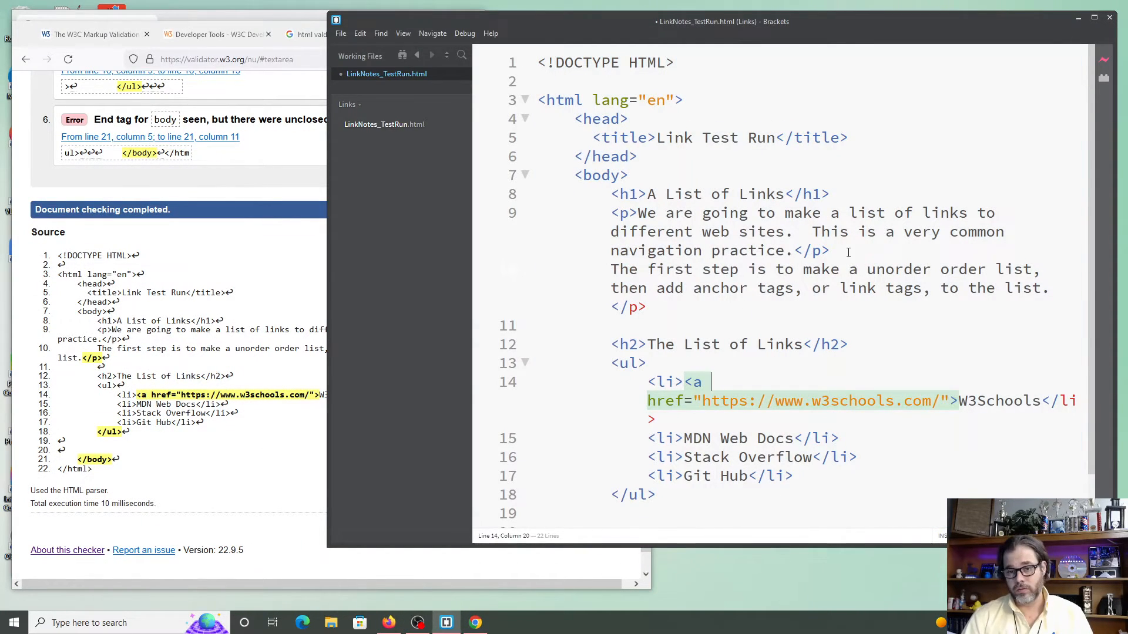
# Step: Open the second paragraph with <p>, close the W3Schools link with </a>, and copy the code
pyautogui.write('<p>')
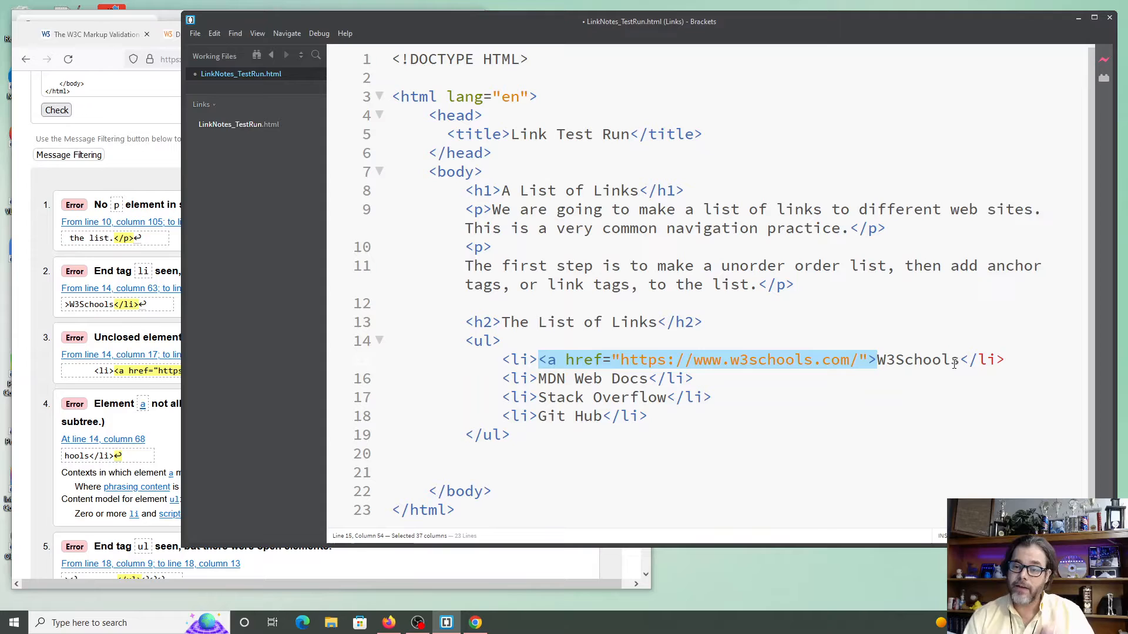
pyautogui.write('<a')
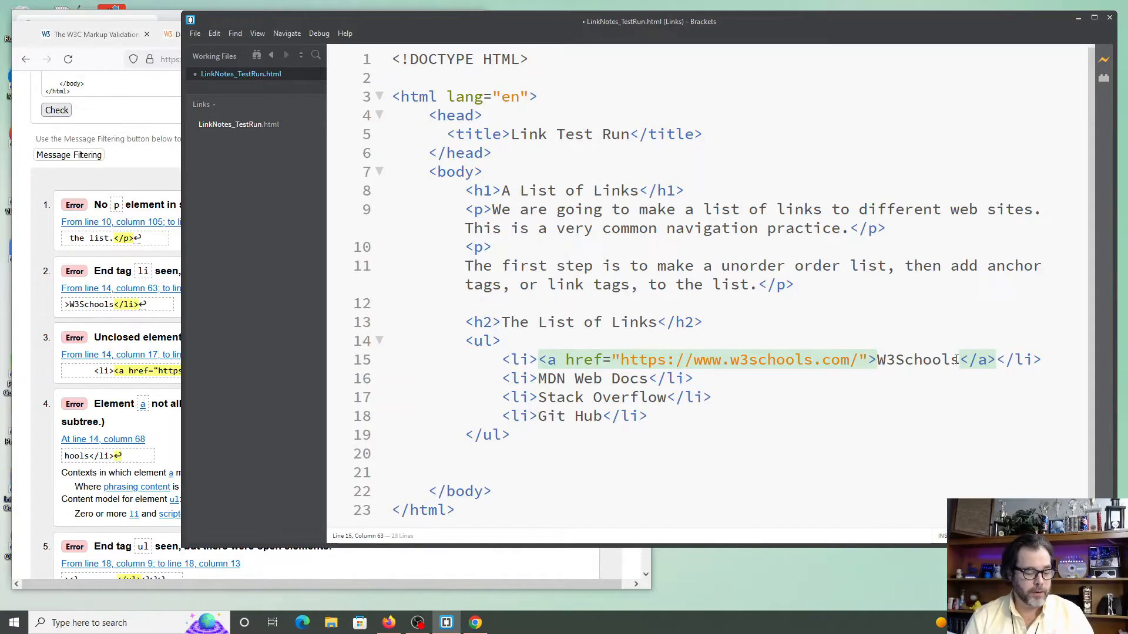
pyautogui.press('ctrl+a')
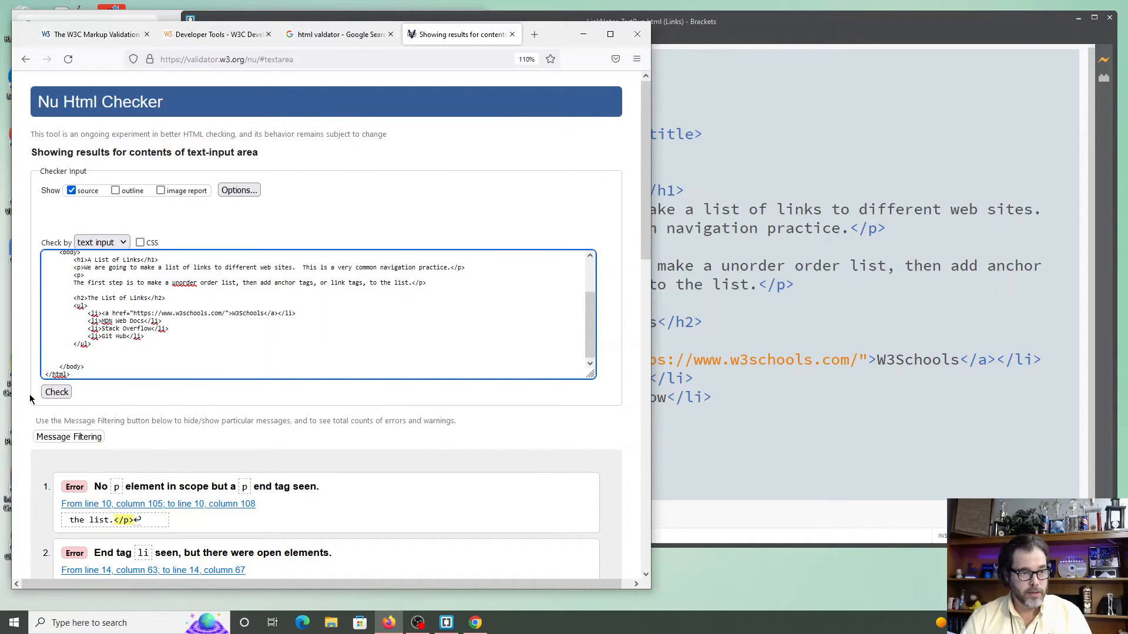
# Step: Check the corrected markup and confirm the green 'No errors or warnings' result
pyautogui.click(57, 391)
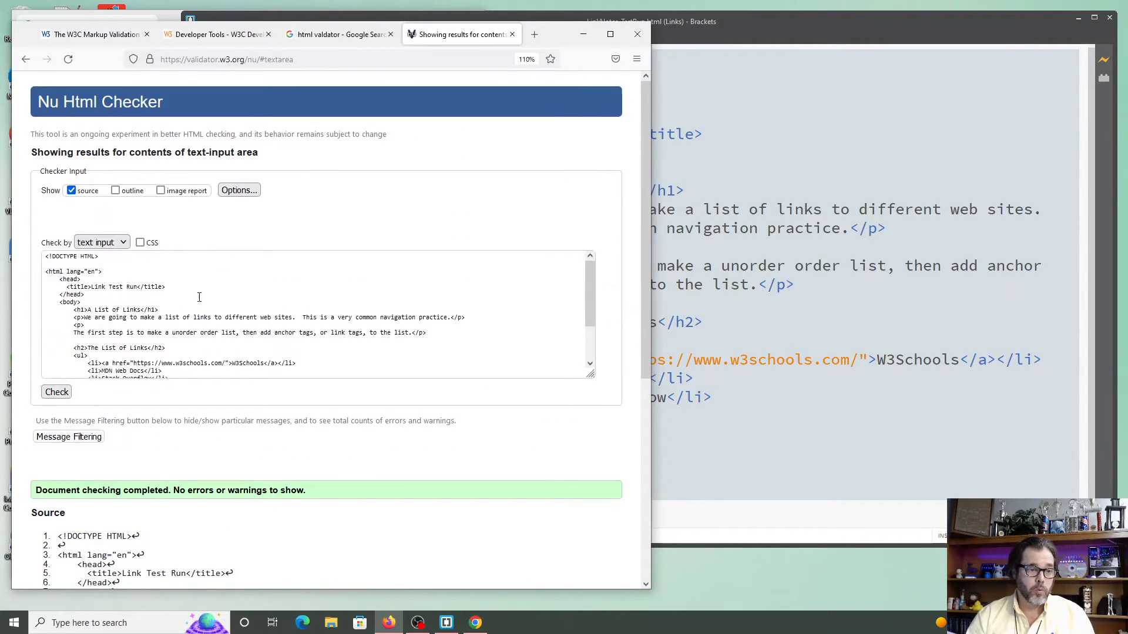
pyautogui.click(191, 295)
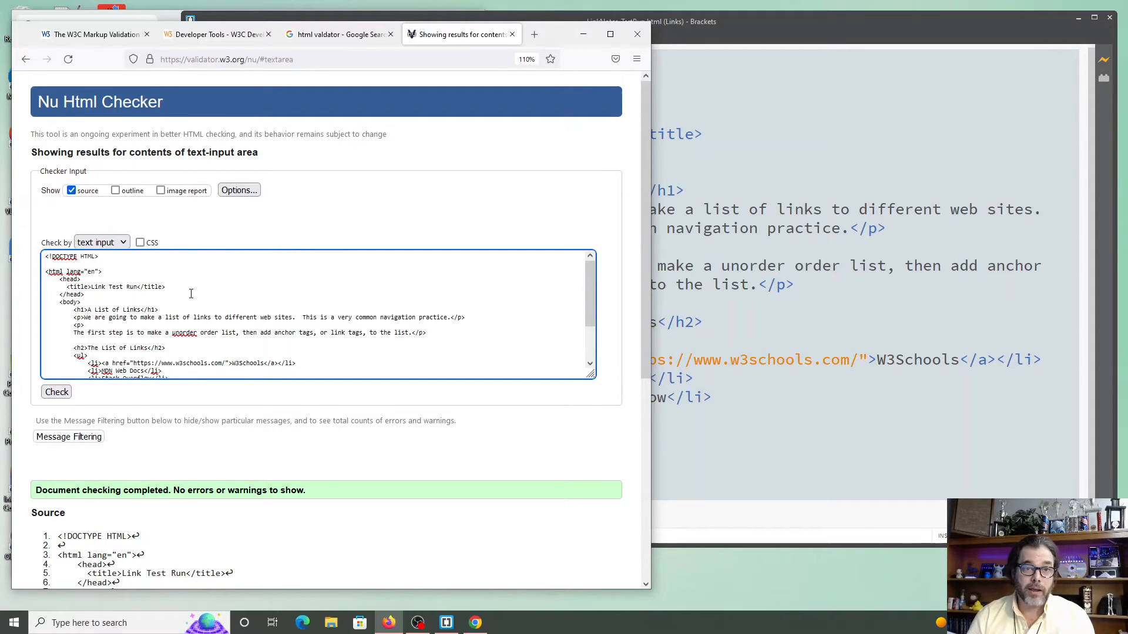
pyautogui.scroll(-3)
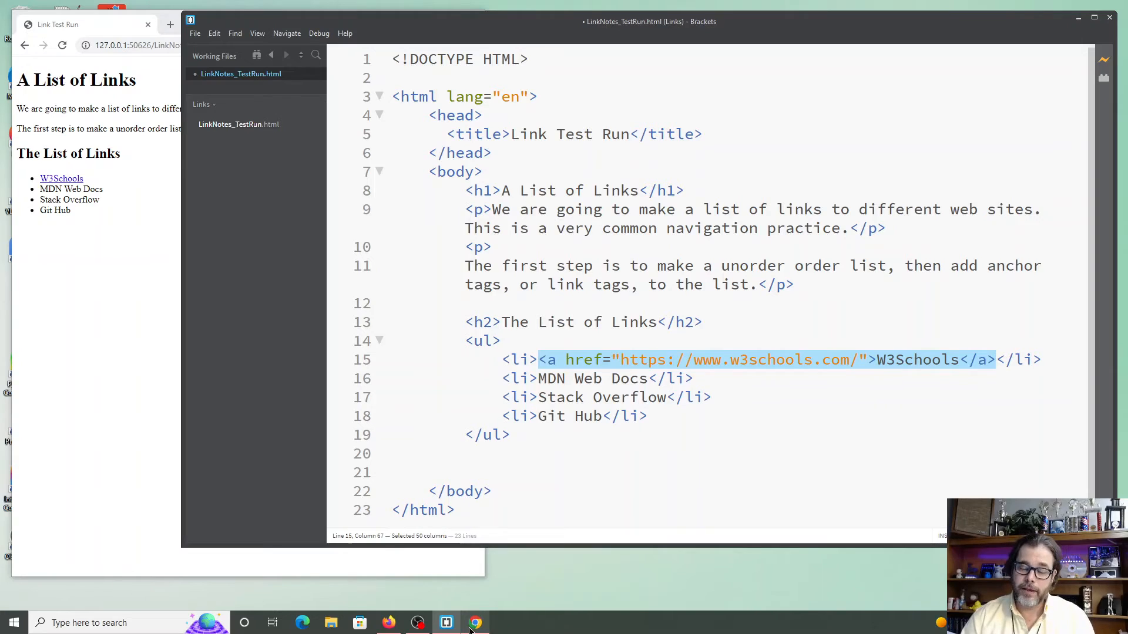
pyautogui.moveTo(474, 623)
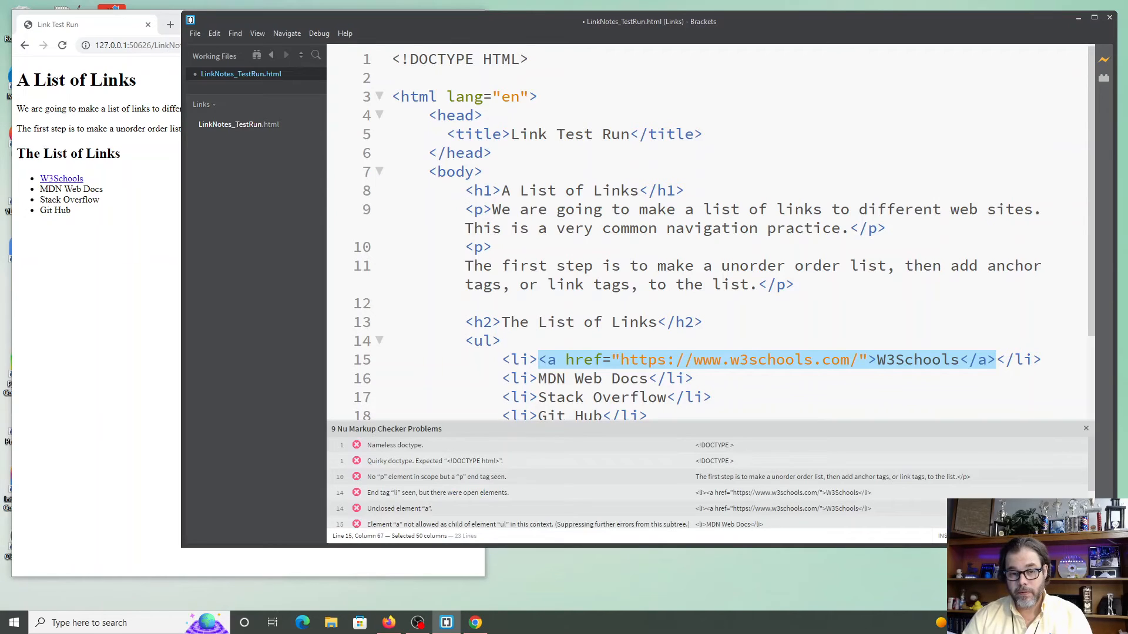
pyautogui.moveTo(763, 444)
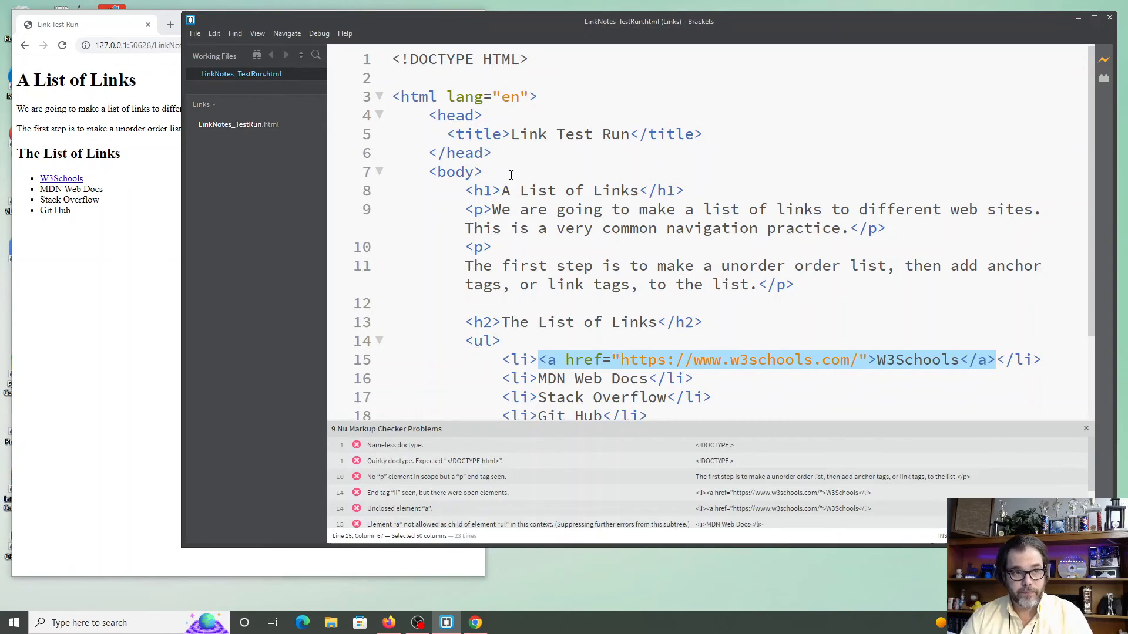
# Step: Save LinkNotes_TestRun.html and close the Nu Markup Checker Problems panel
pyautogui.click(1085, 429)
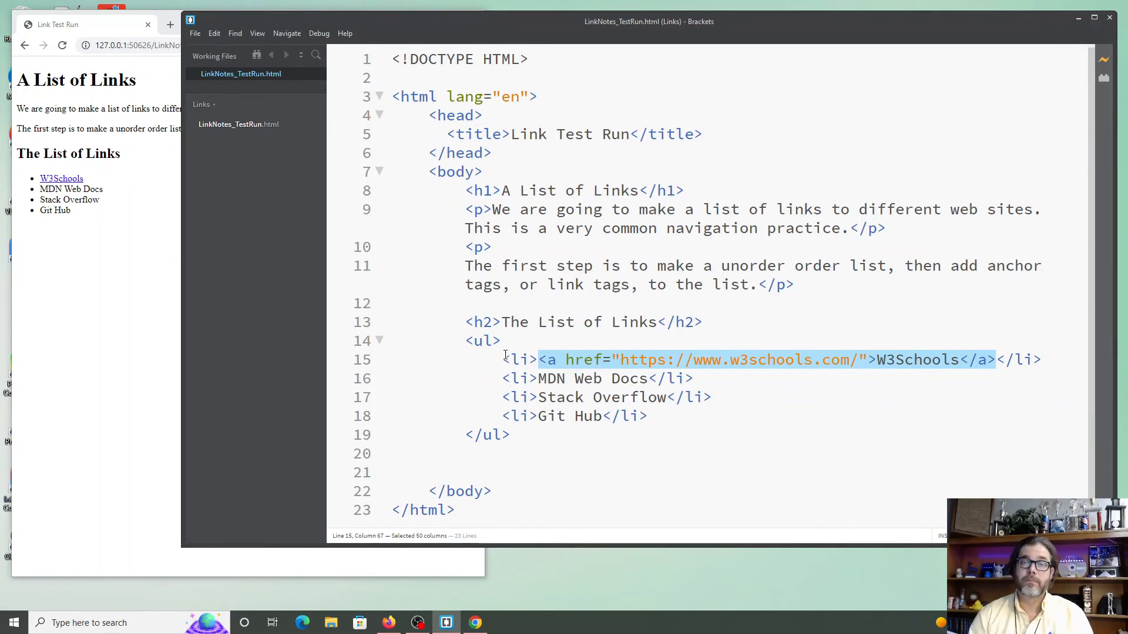